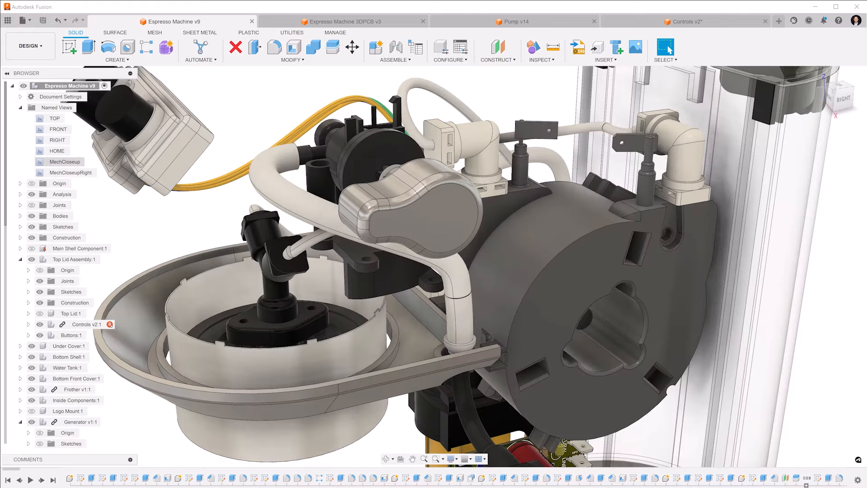
# Bring the 'Expresso Machine 3DPCB v3' document forward, then return to the assembly document.
pyautogui.click(352, 21)
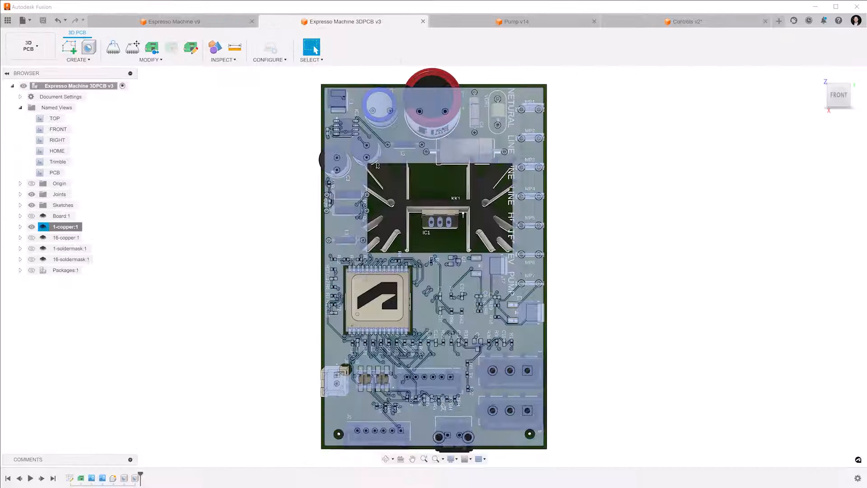
pyautogui.click(684, 21)
pyautogui.write('FFF')
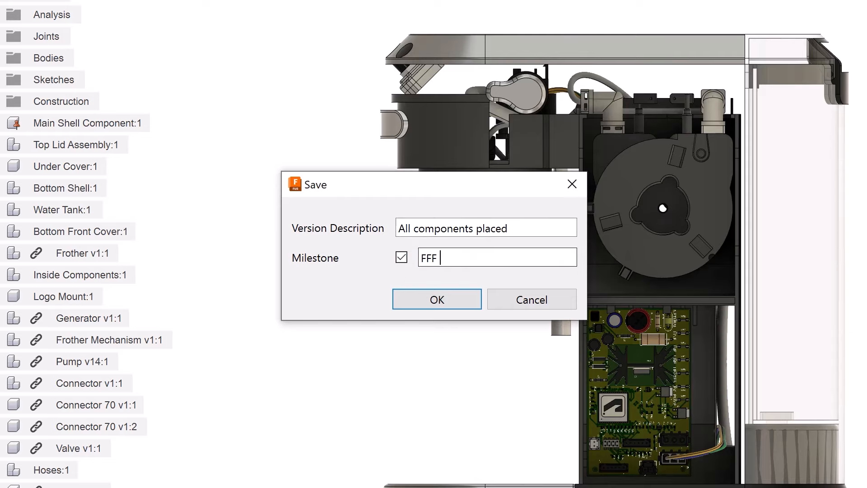
# Confirm saving the milestone version described 'All components placed'.
pyautogui.click(437, 299)
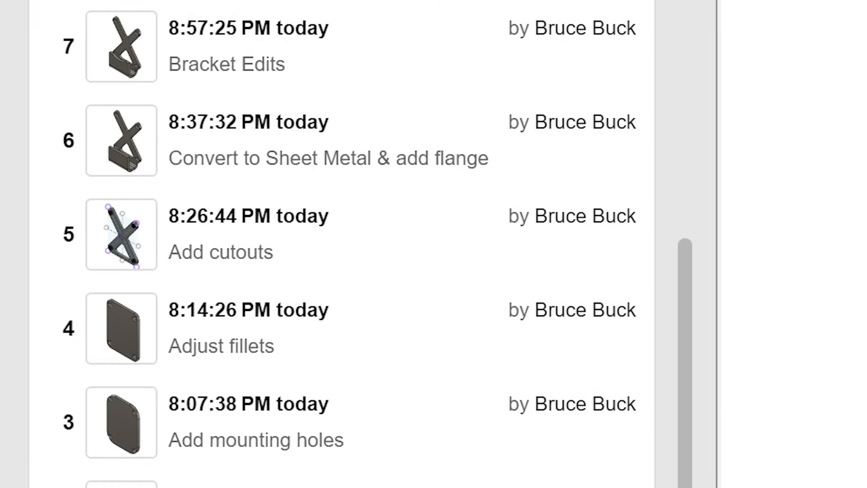
# Check the Sump Bracket's Used In and Drawings lists, then view its details page on the web.
pyautogui.click(325, 11)
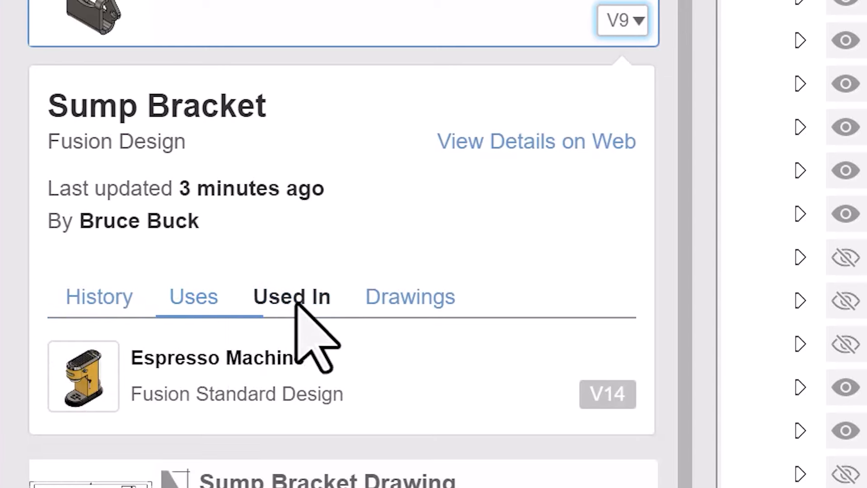
pyautogui.click(410, 296)
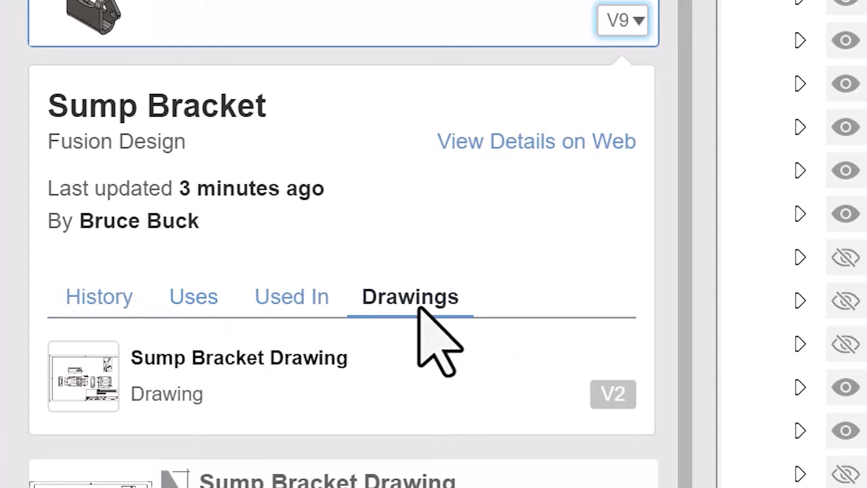
pyautogui.click(193, 297)
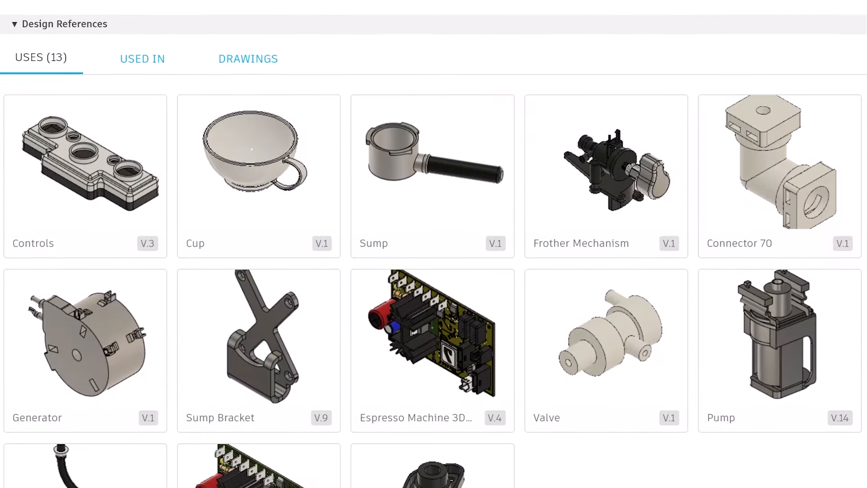
pyautogui.scroll(-3)
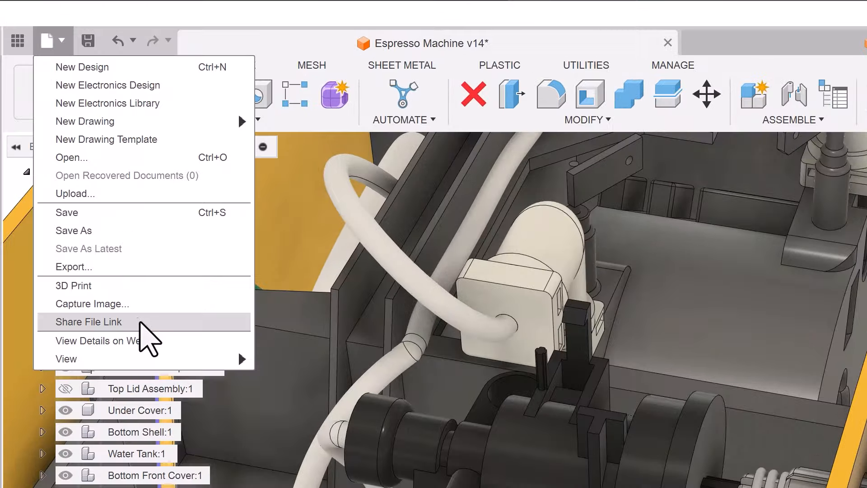
# Start sharing a file link to the Espresso Machine v14 design.
pyautogui.click(86, 321)
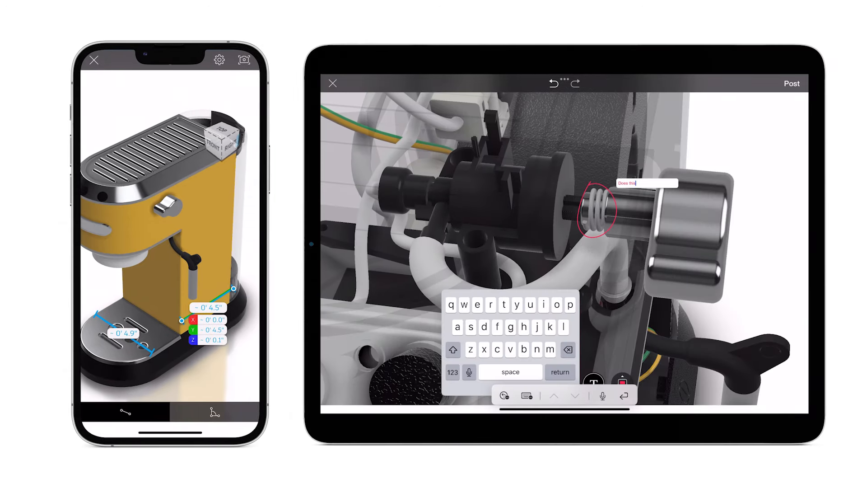
# Post the markup comment 'Does this spring need a washer to hold in place'.
pyautogui.write('spring need a washer to hold in place')
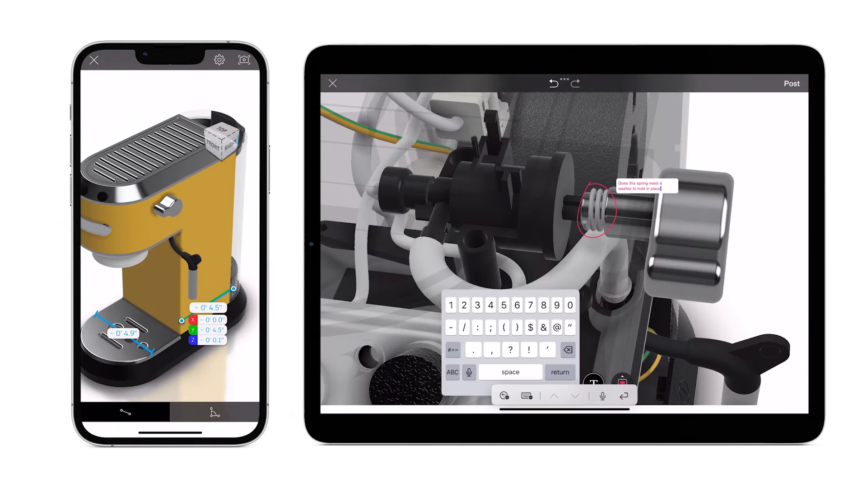
pyautogui.click(792, 83)
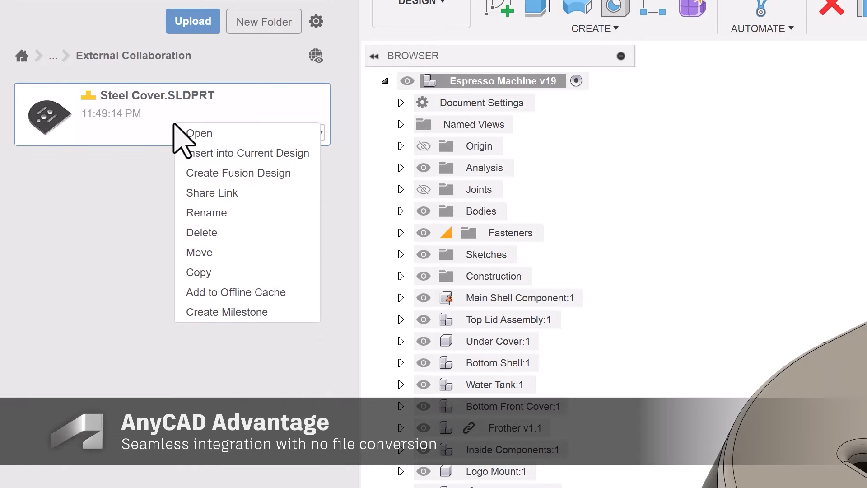
# Insert Steel Cover.SLDPRT into the current design and select the new Steel Cover component.
pyautogui.click(199, 133)
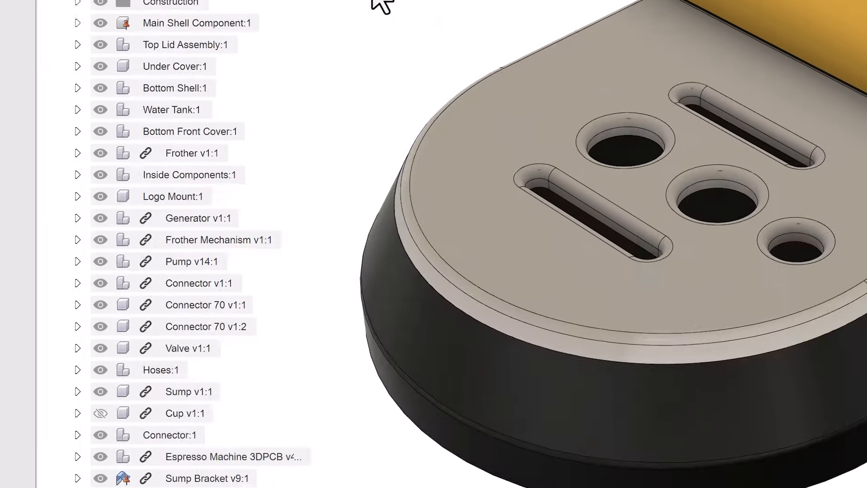
pyautogui.click(255, 439)
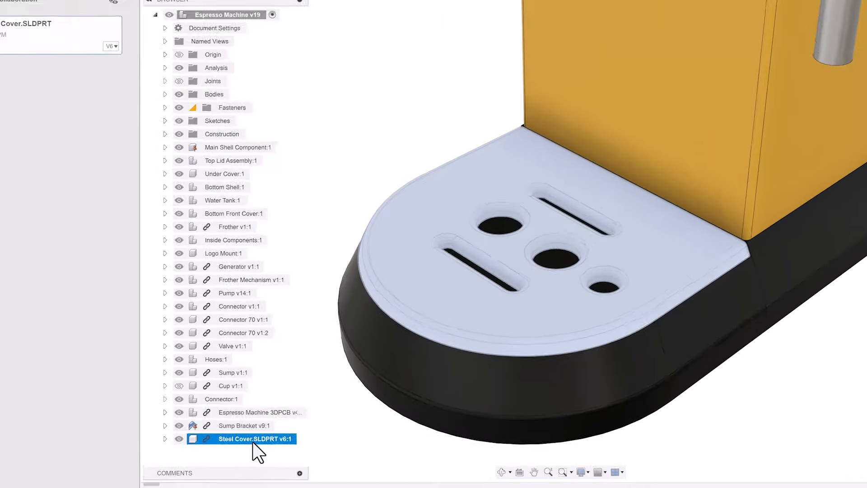